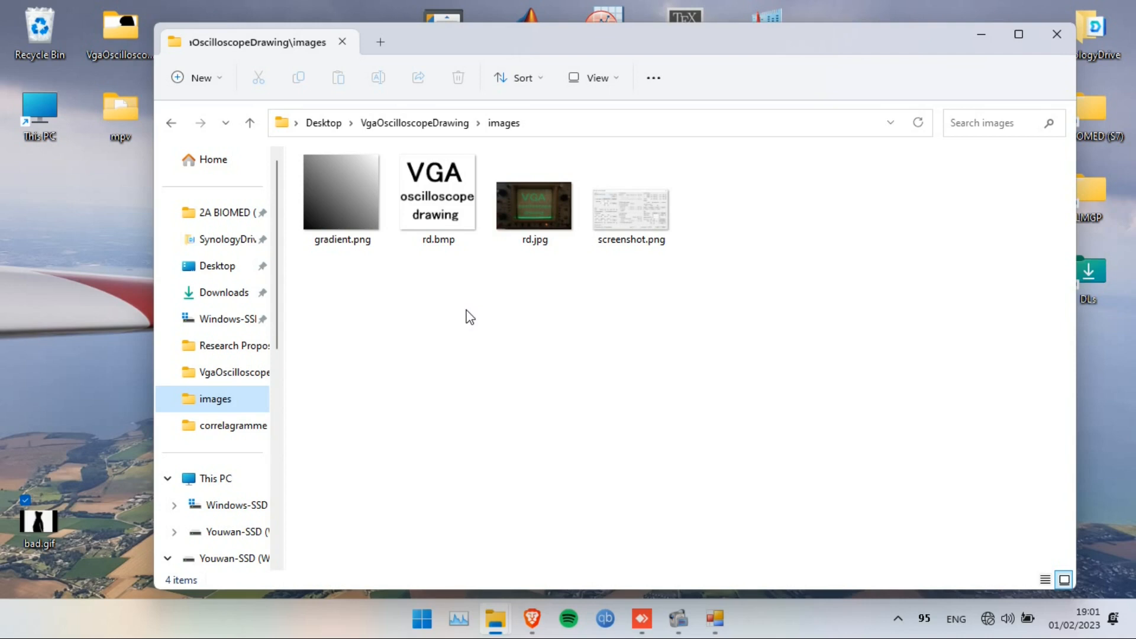
pyautogui.moveTo(412, 155)
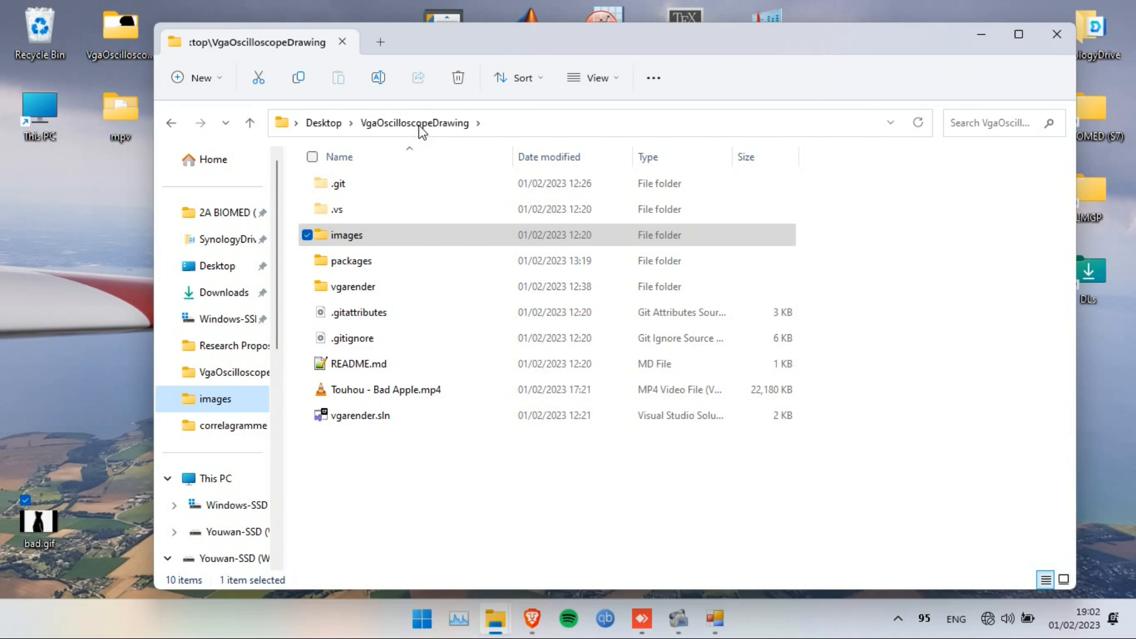
pyautogui.moveTo(377, 294)
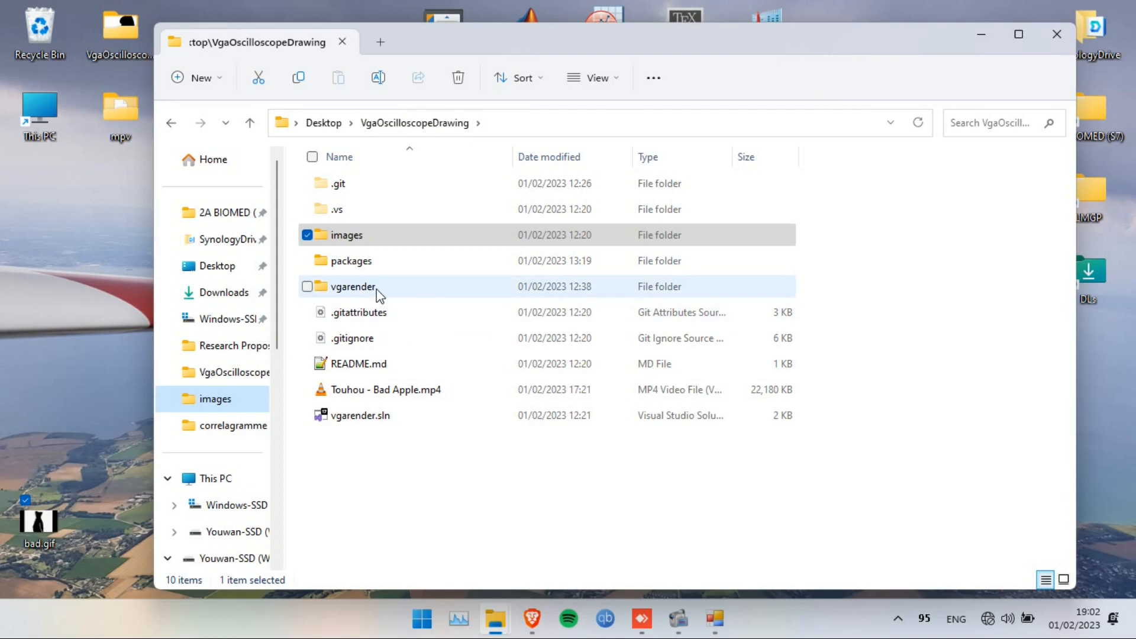
# Step: Launch vgarender.exe from the vgarender bin Debug build folder
pyautogui.doubleClick(353, 287)
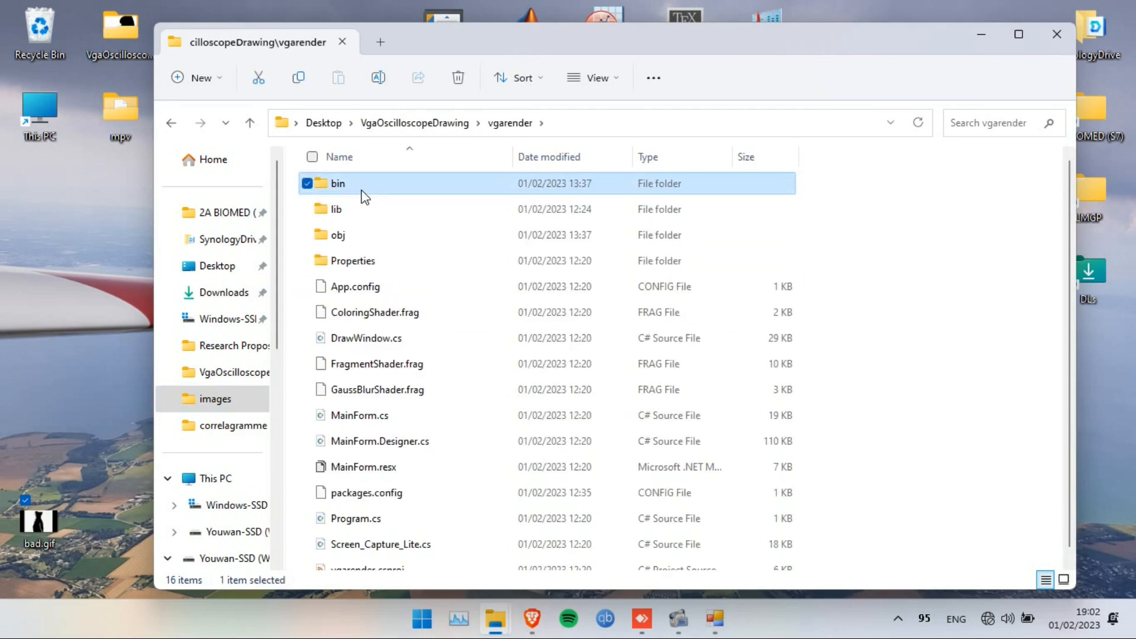
pyautogui.doubleClick(338, 183)
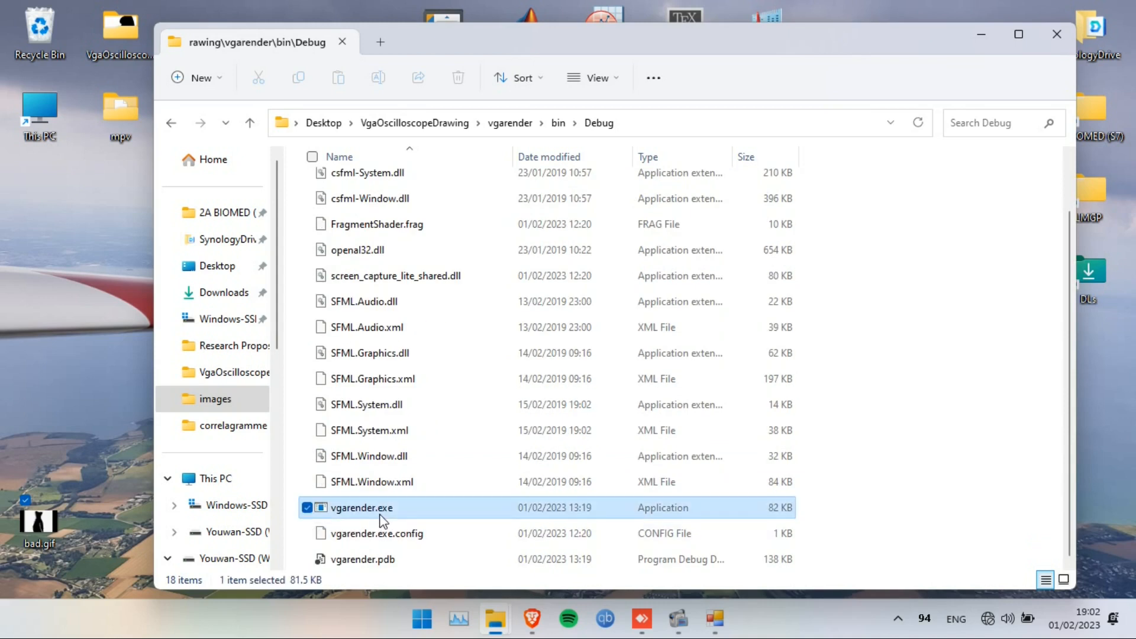
pyautogui.doubleClick(361, 509)
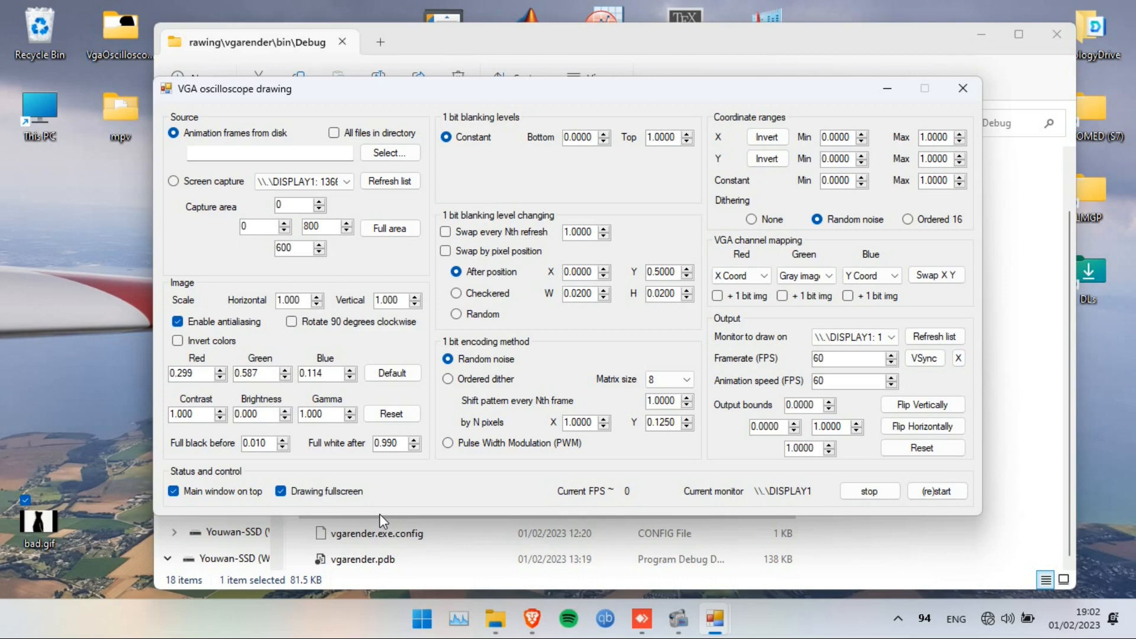
pyautogui.moveTo(215, 218)
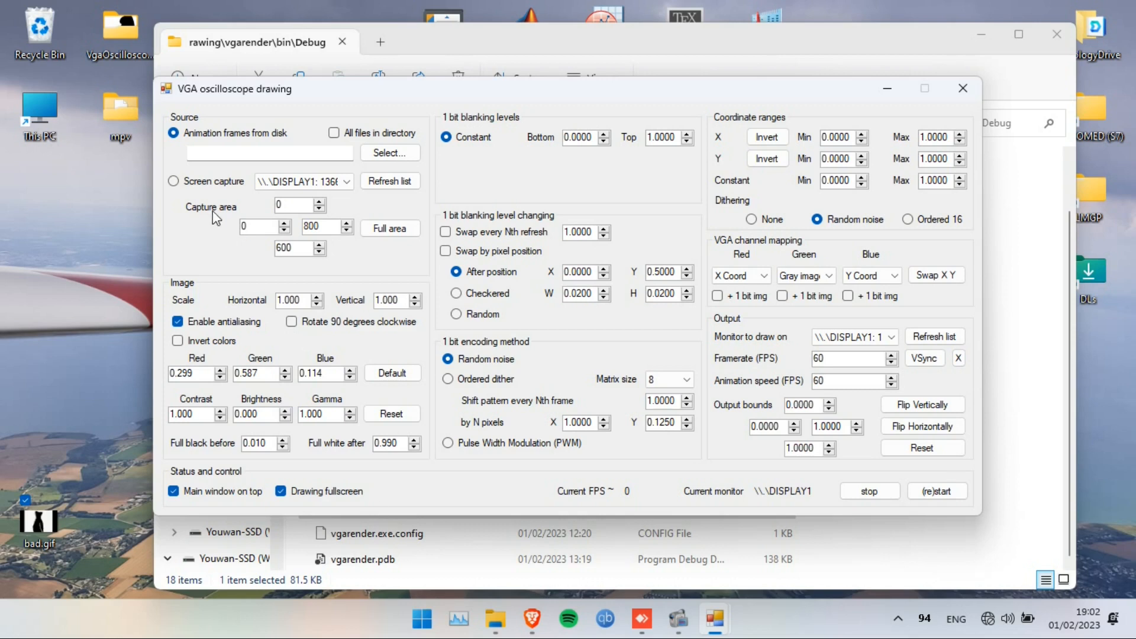
# Step: Use screen capture of the full 1366×720 DISPLAY1 area and draw output on \\.\DISPLAY2
pyautogui.click(173, 182)
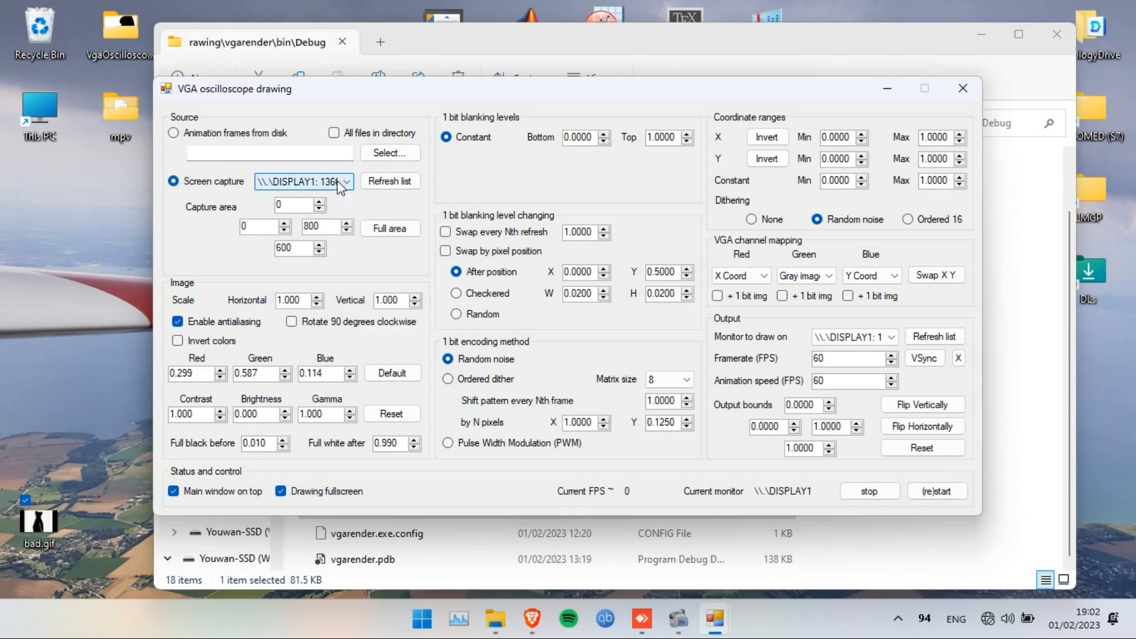
pyautogui.click(390, 228)
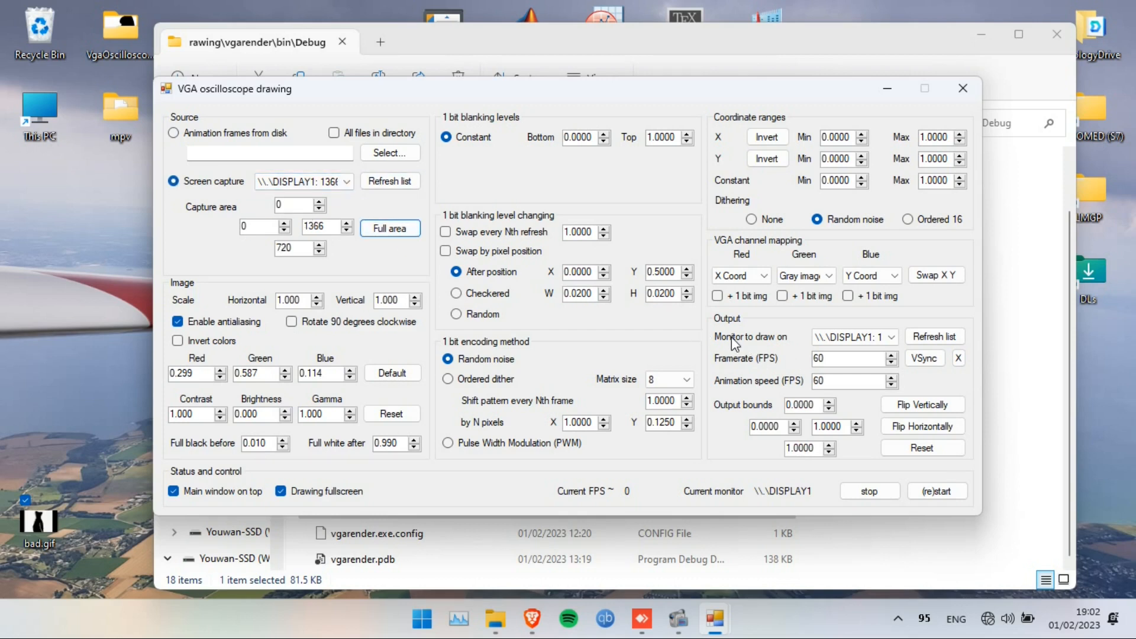
pyautogui.click(890, 336)
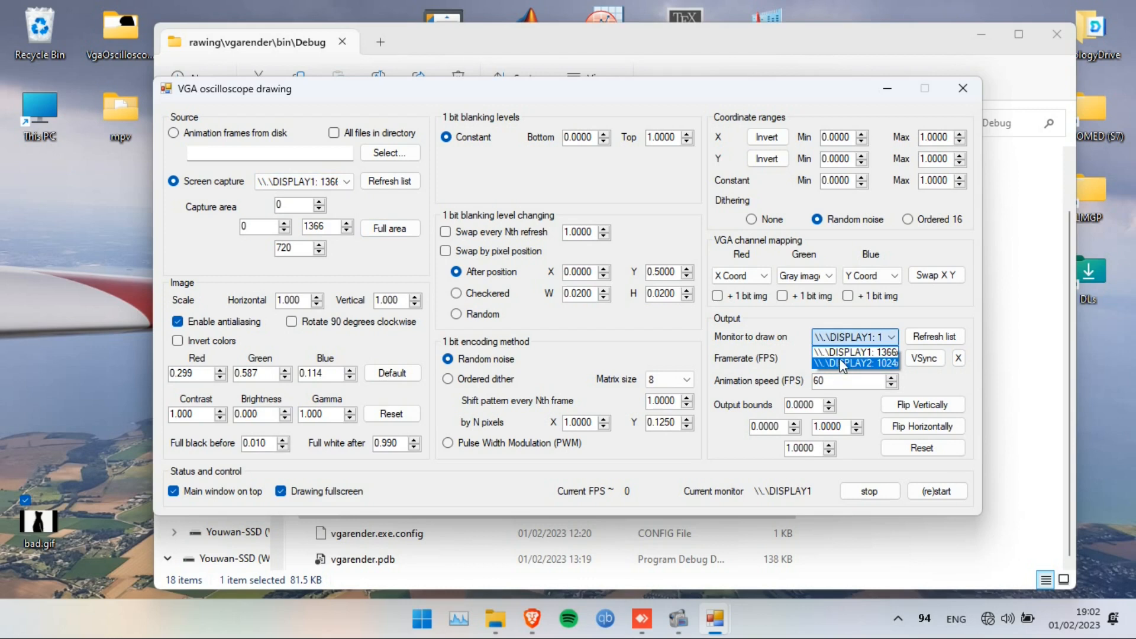
pyautogui.click(855, 365)
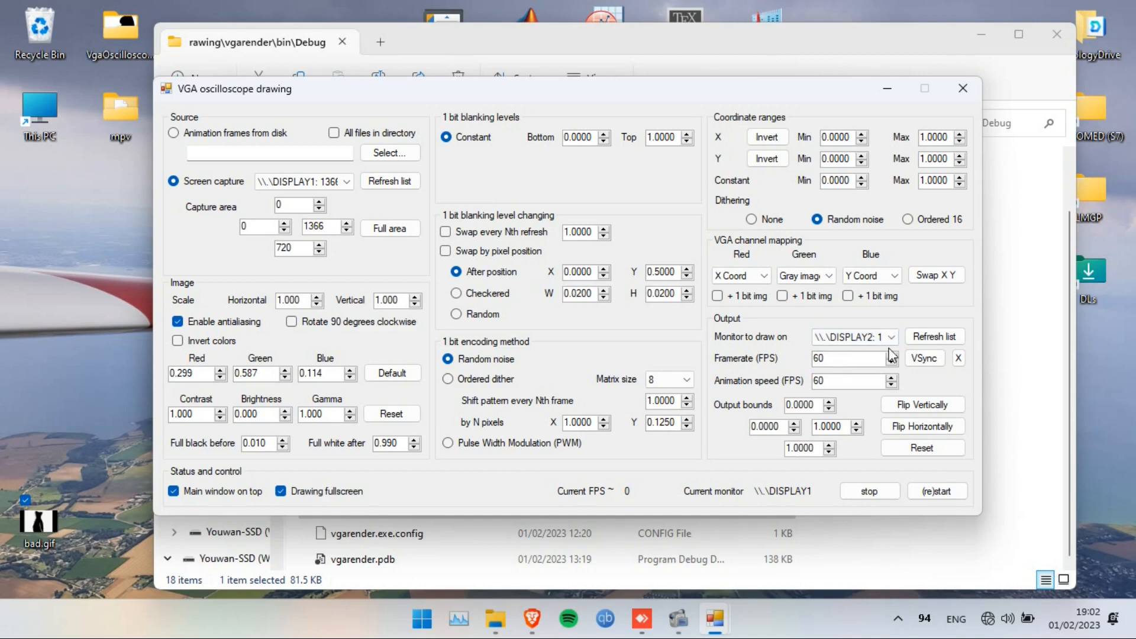
pyautogui.moveTo(891, 400)
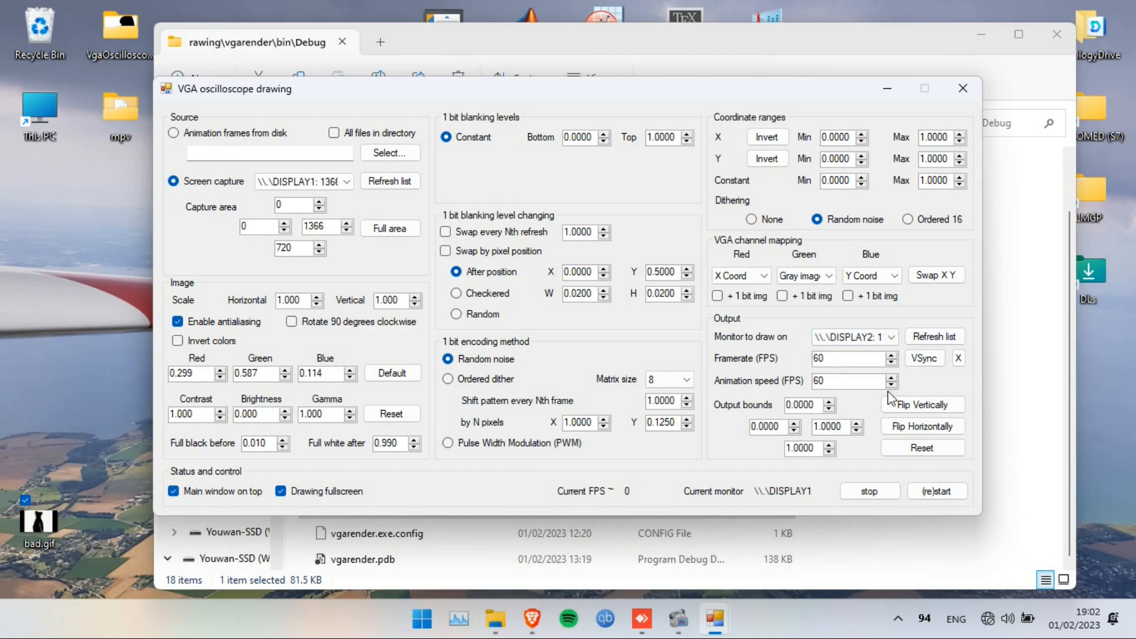
# Step: Map Red to X Coord and Green to Y Coord with 1-bit image, and Blue to Gray image
pyautogui.click(758, 274)
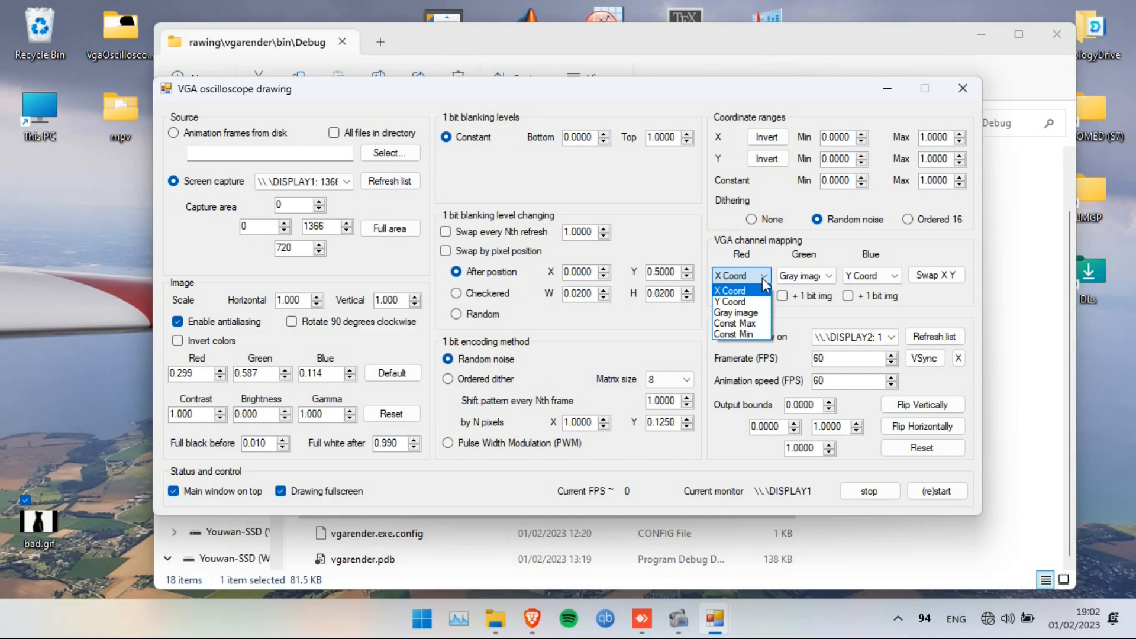
pyautogui.click(729, 290)
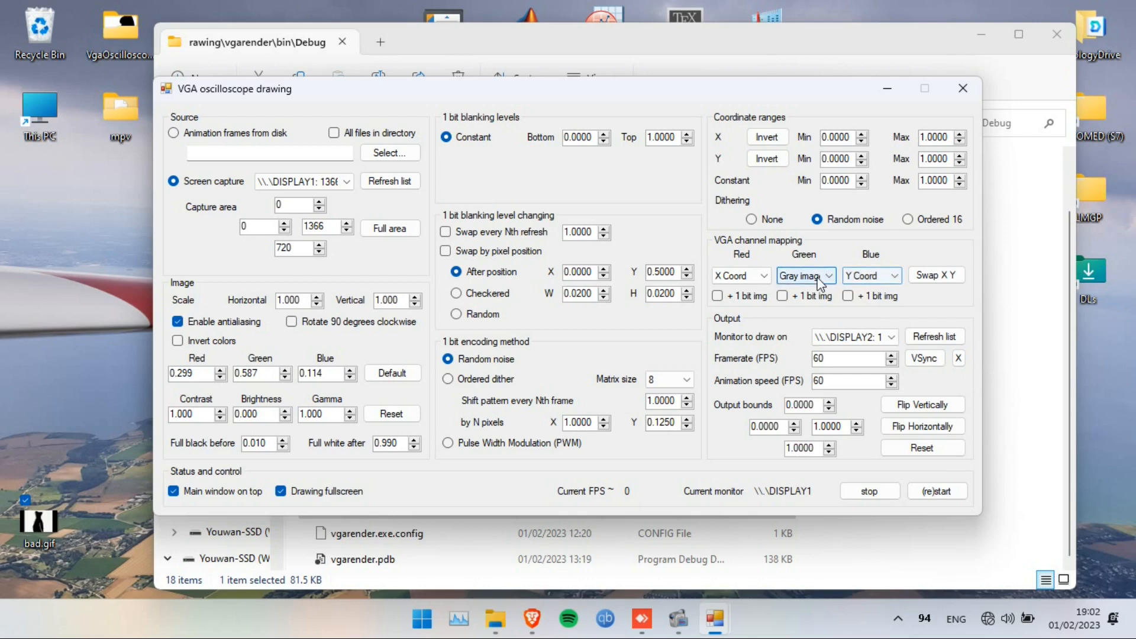
pyautogui.click(805, 275)
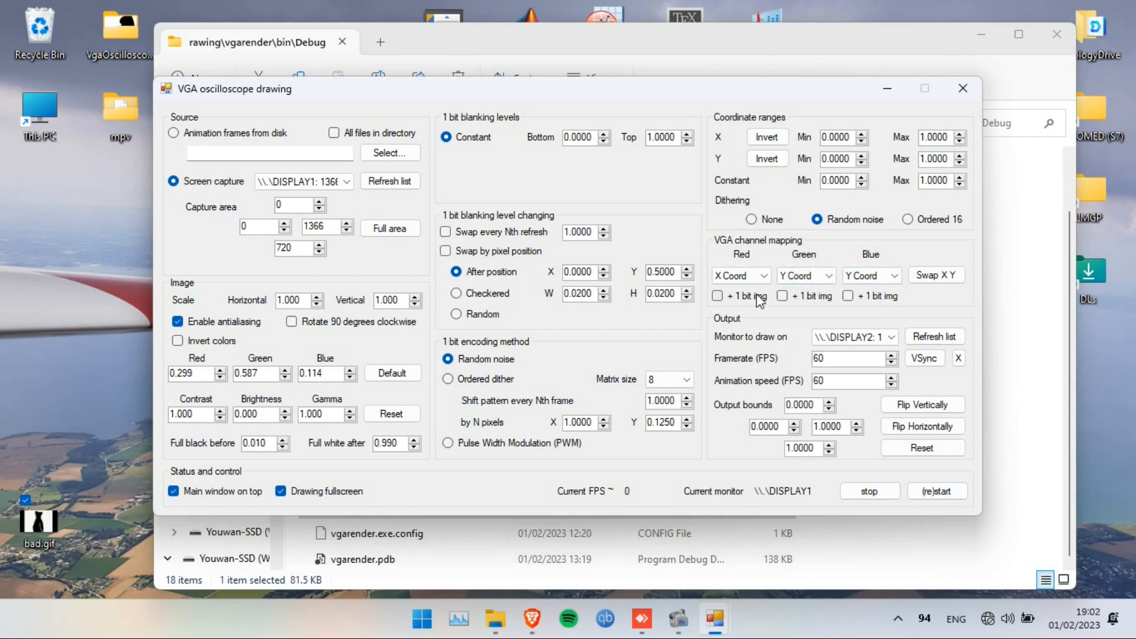
pyautogui.click(783, 296)
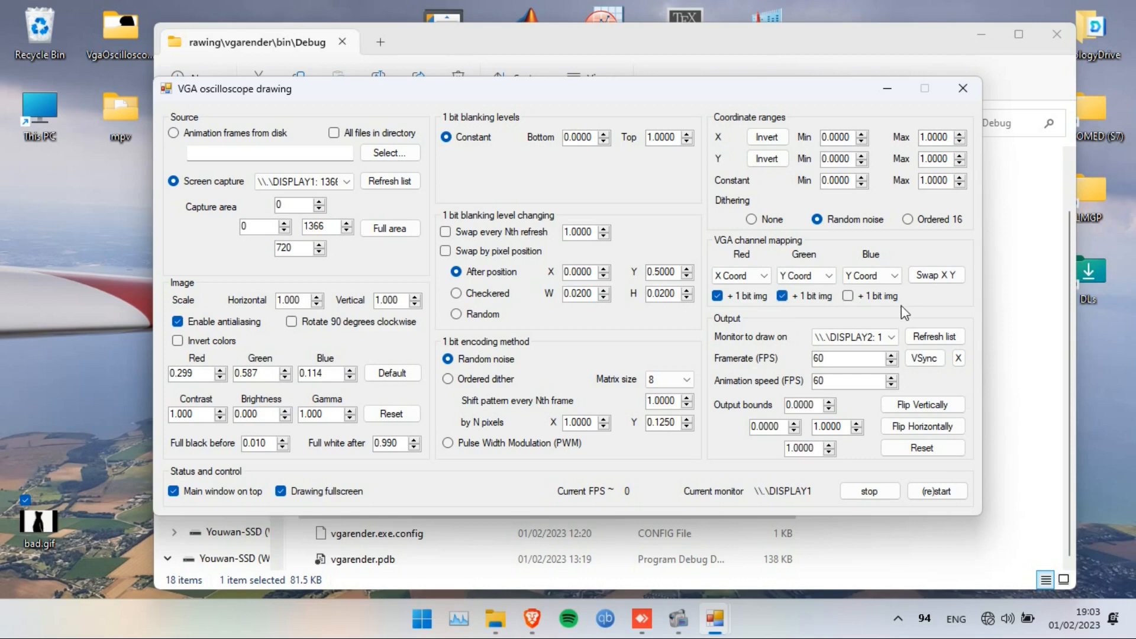
pyautogui.click(892, 274)
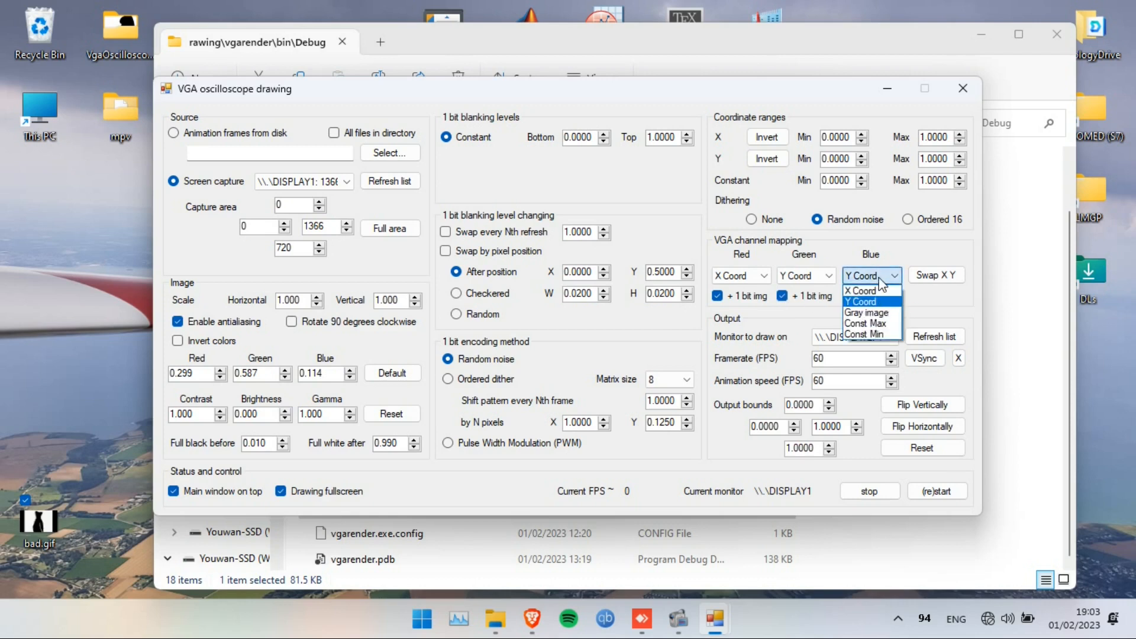
pyautogui.click(866, 313)
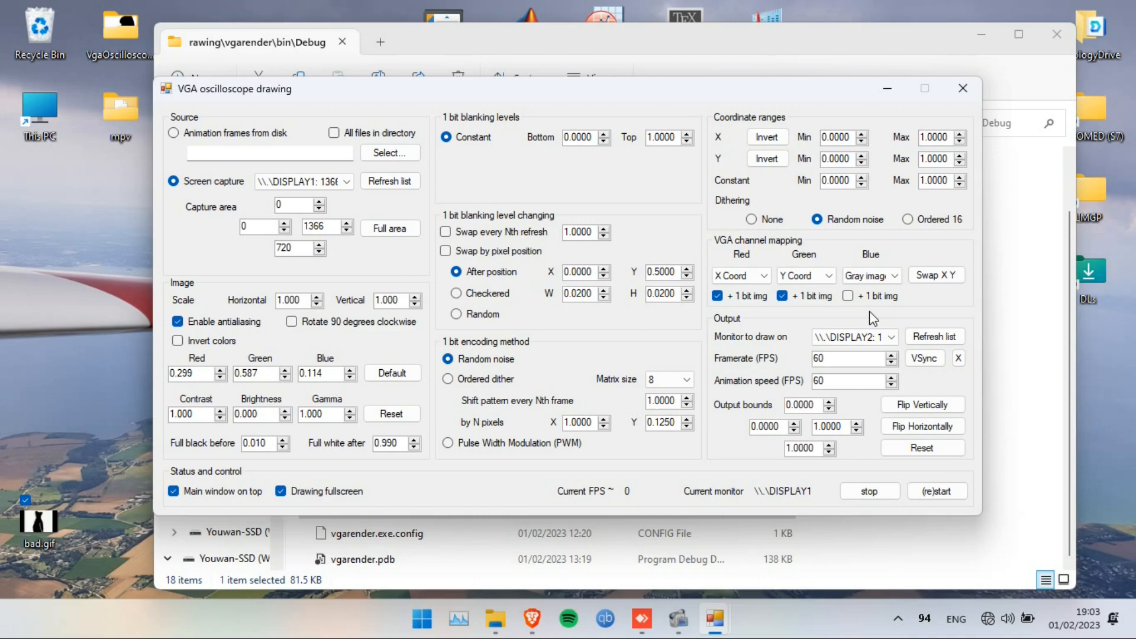
pyautogui.moveTo(886, 131)
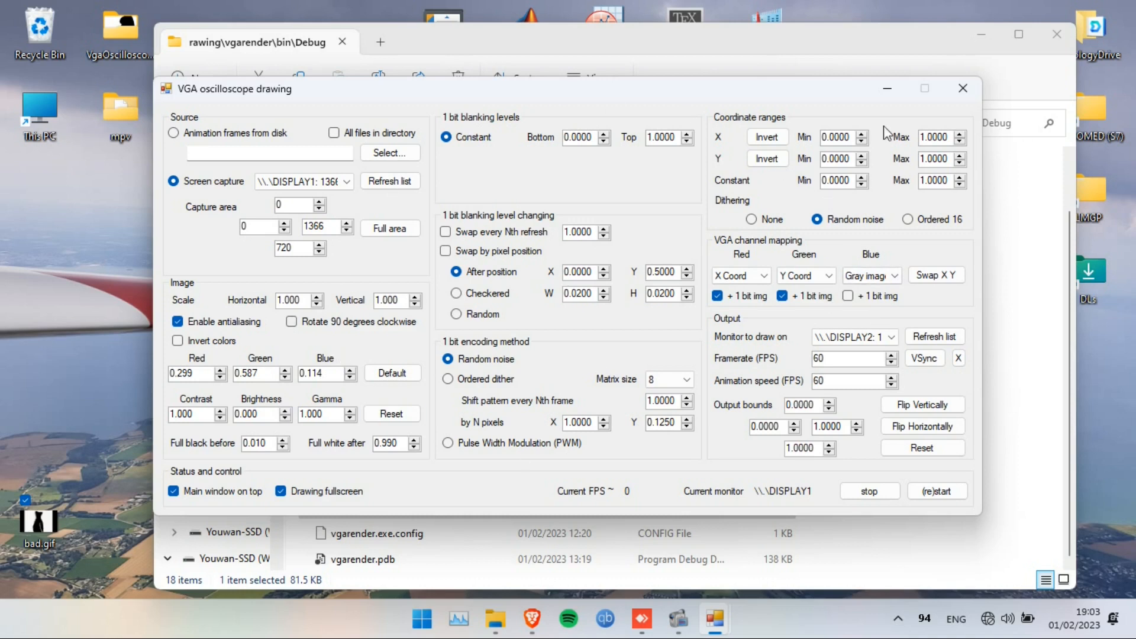
pyautogui.moveTo(725, 243)
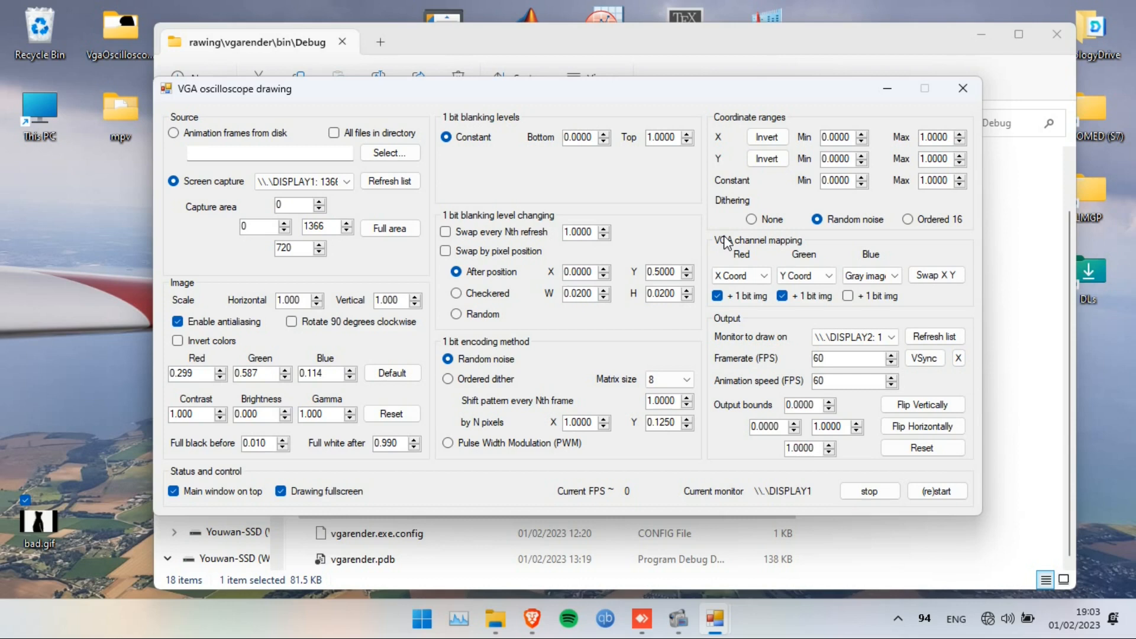
pyautogui.moveTo(416, 454)
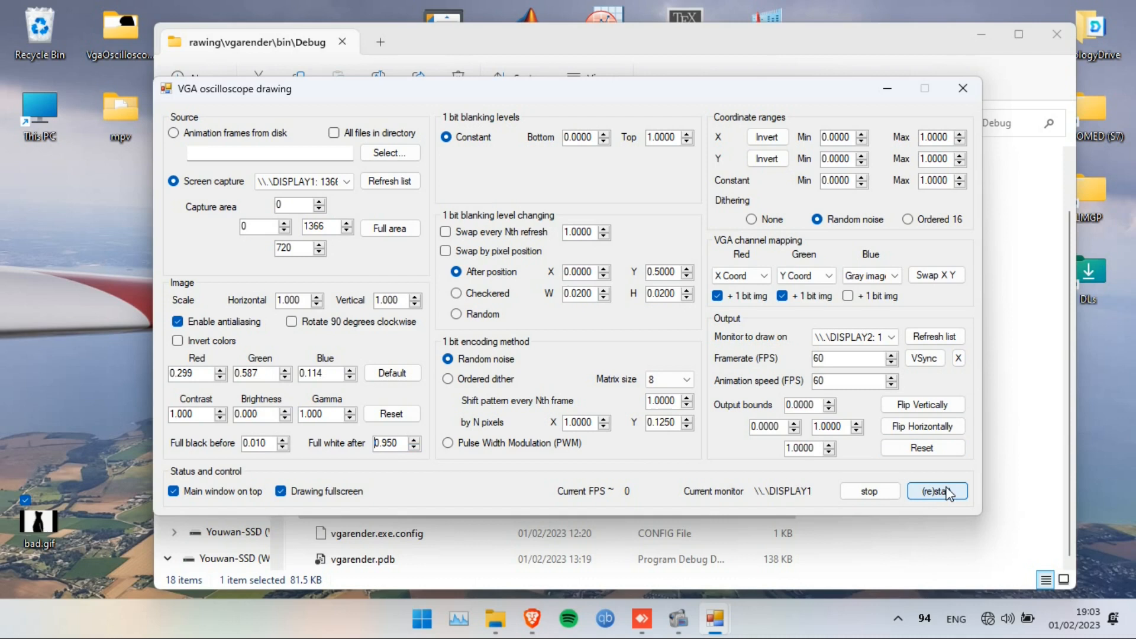
# Step: Restart drawing at about 55 FPS and minimize the settings window to the taskbar
pyautogui.click(937, 491)
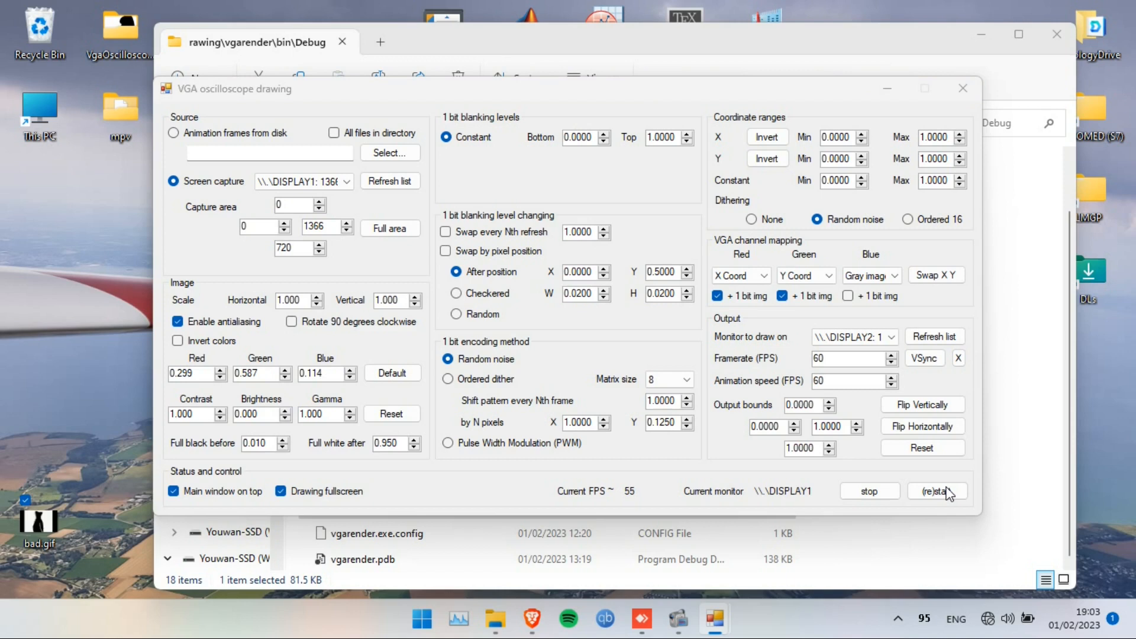
pyautogui.moveTo(797, 232)
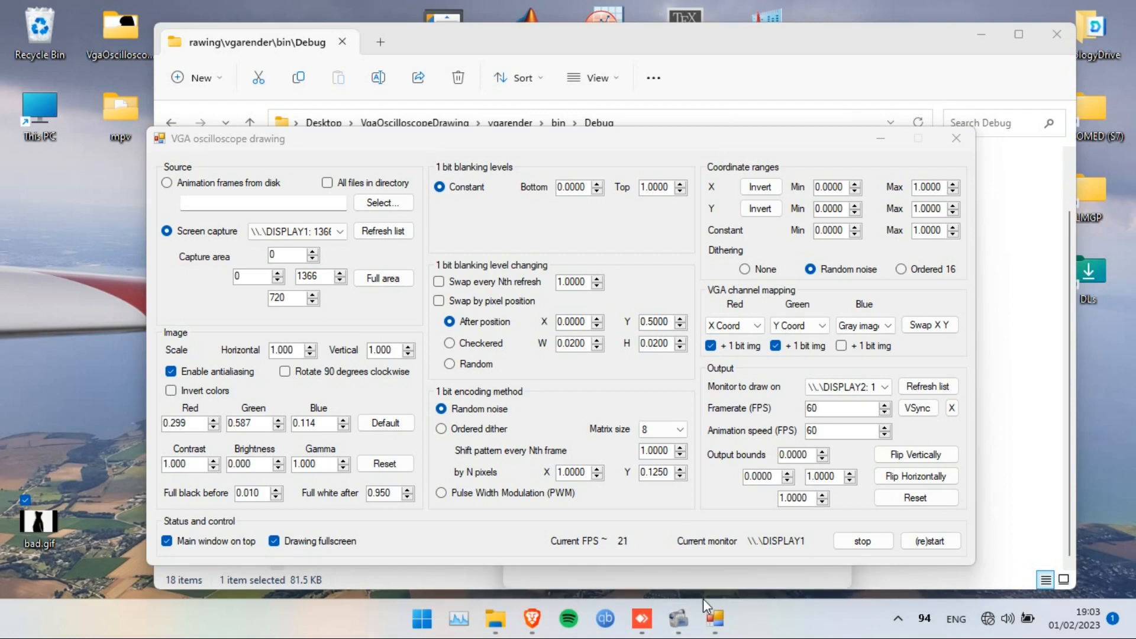
pyautogui.click(956, 138)
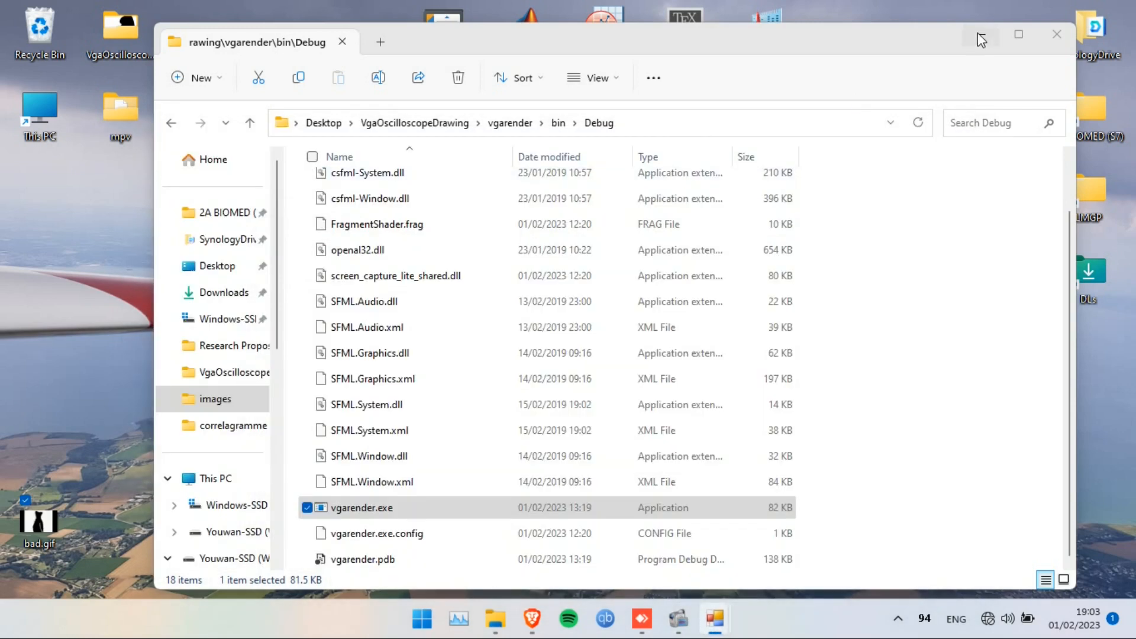